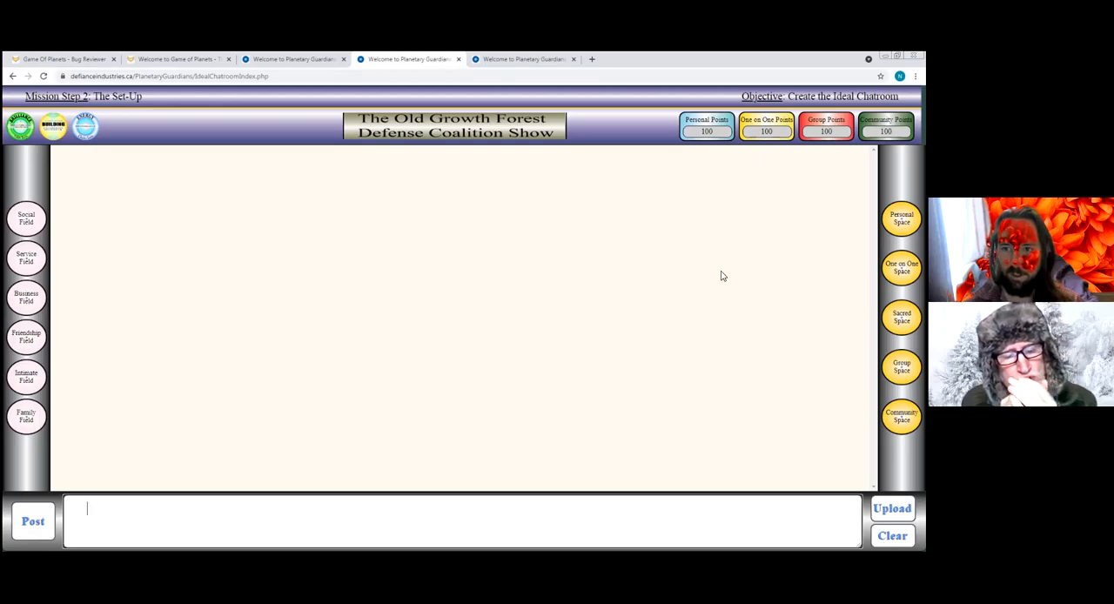
{"action": "mouse_move", "coordinate": [474, 322]}
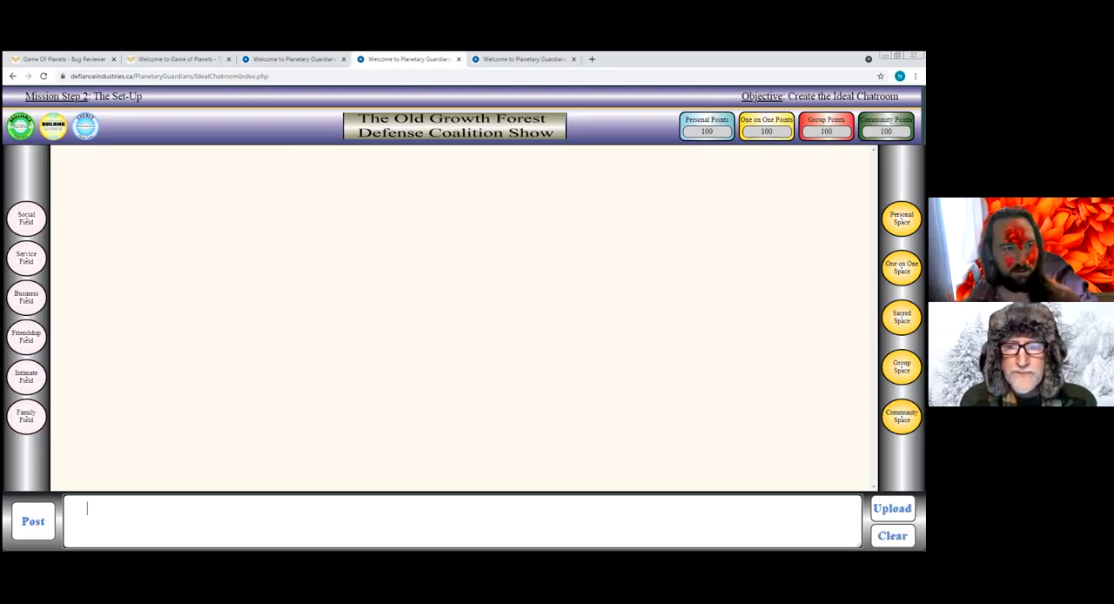
{"action": "mouse_move", "coordinate": [320, 268]}
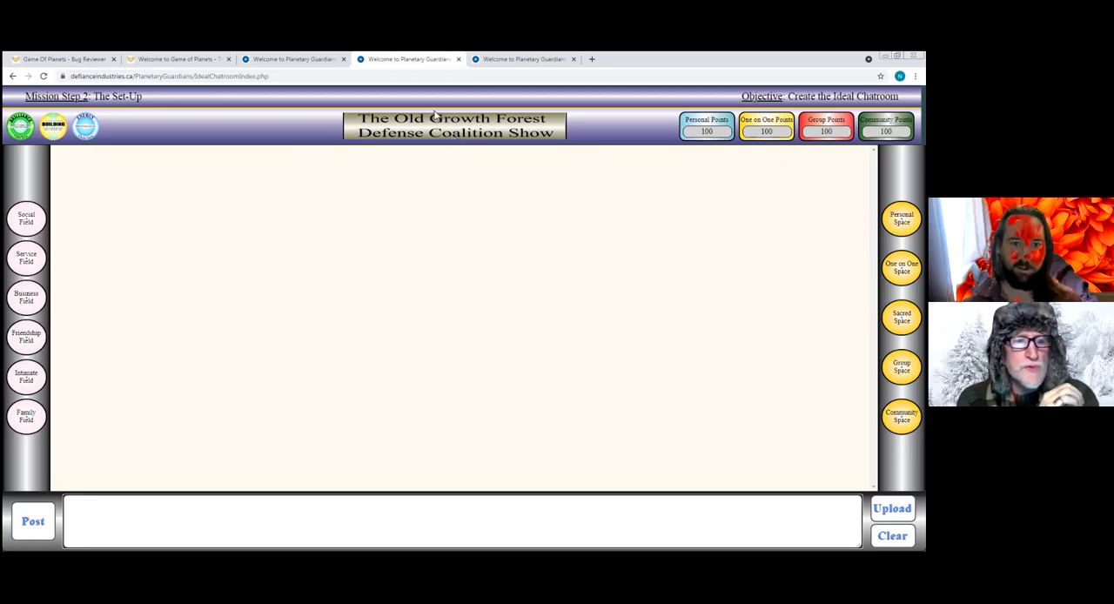
{"action": "mouse_move", "coordinate": [457, 104]}
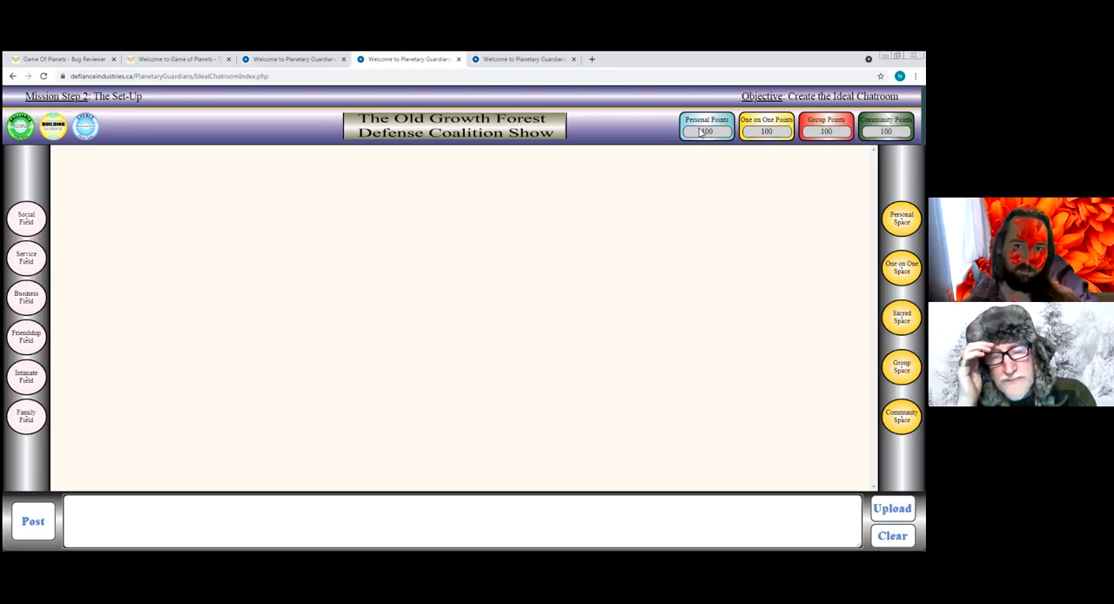
- Preview the chat room page at a narrow, phone-like window width
{"action": "left_click", "coordinate": [462, 538]}
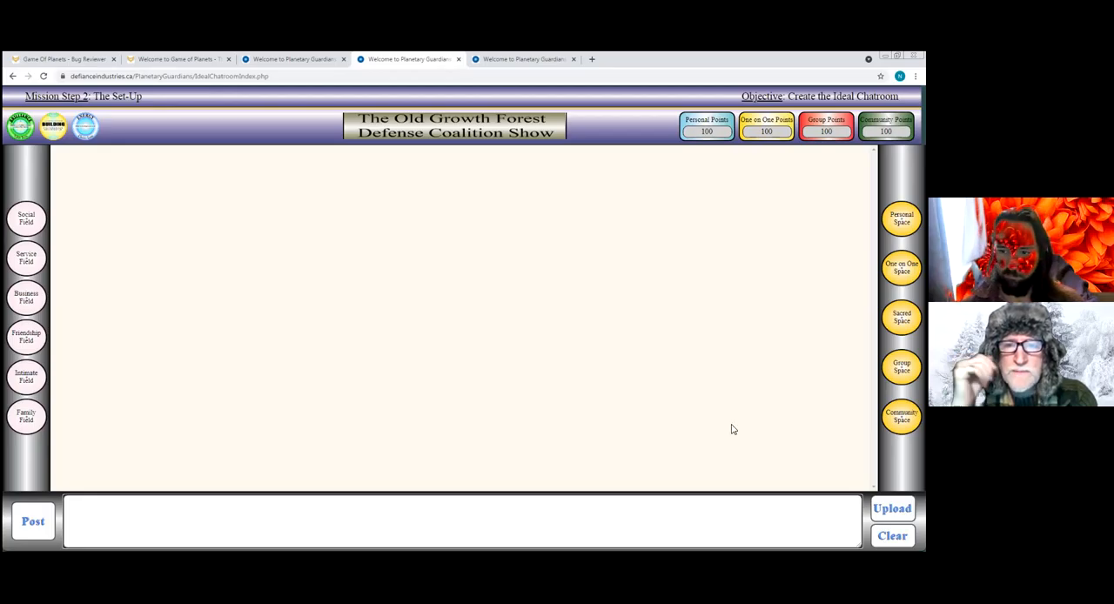
{"action": "left_click", "coordinate": [181, 522]}
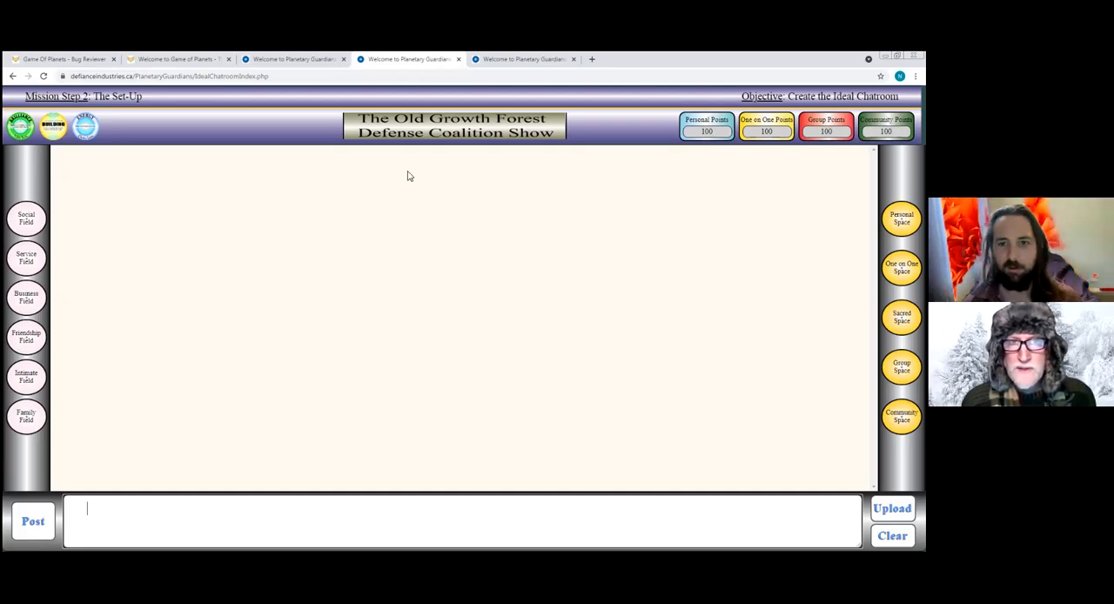
{"action": "mouse_move", "coordinate": [184, 170]}
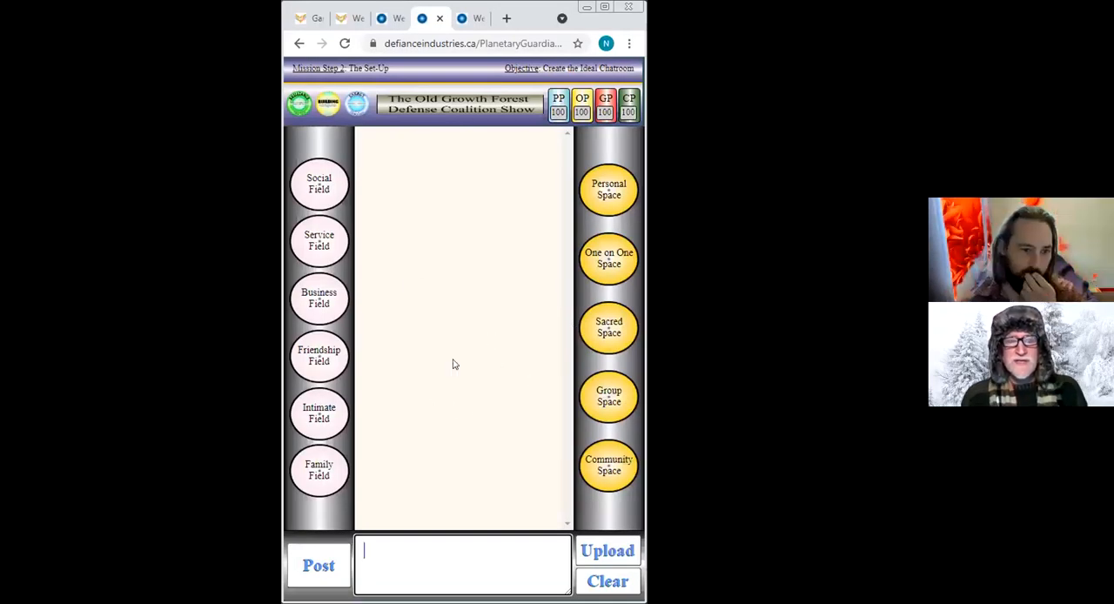
{"action": "mouse_move", "coordinate": [460, 189]}
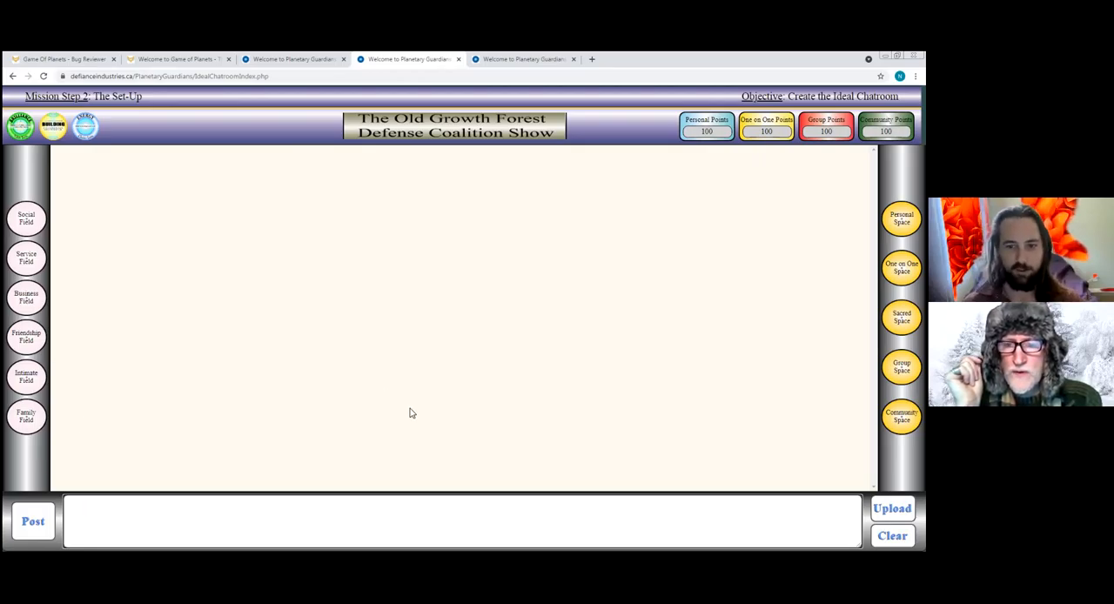
{"action": "mouse_move", "coordinate": [697, 304]}
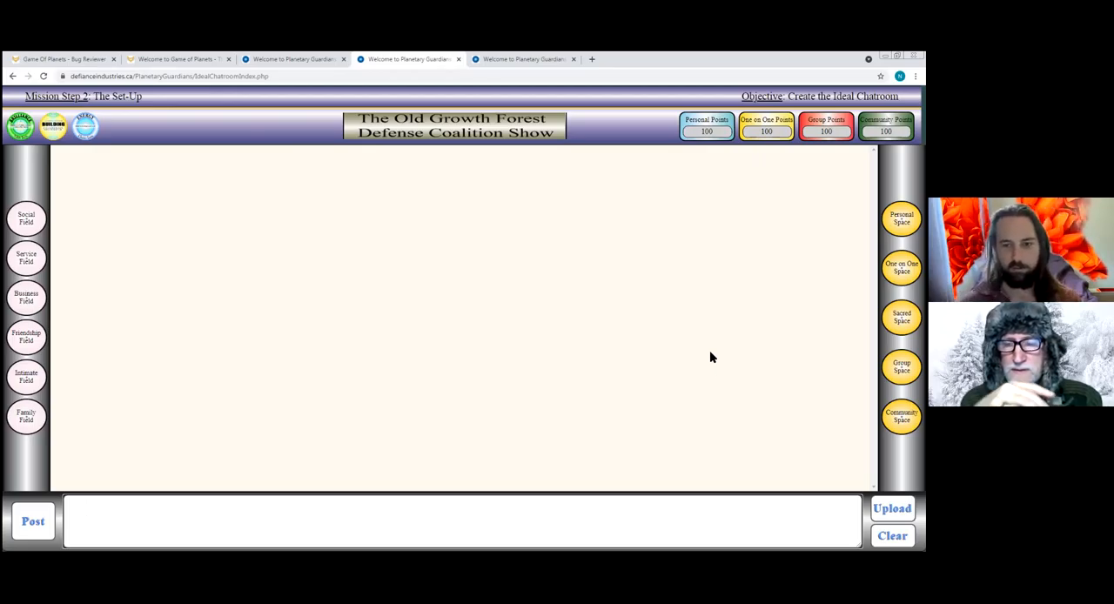
{"action": "mouse_move", "coordinate": [509, 349]}
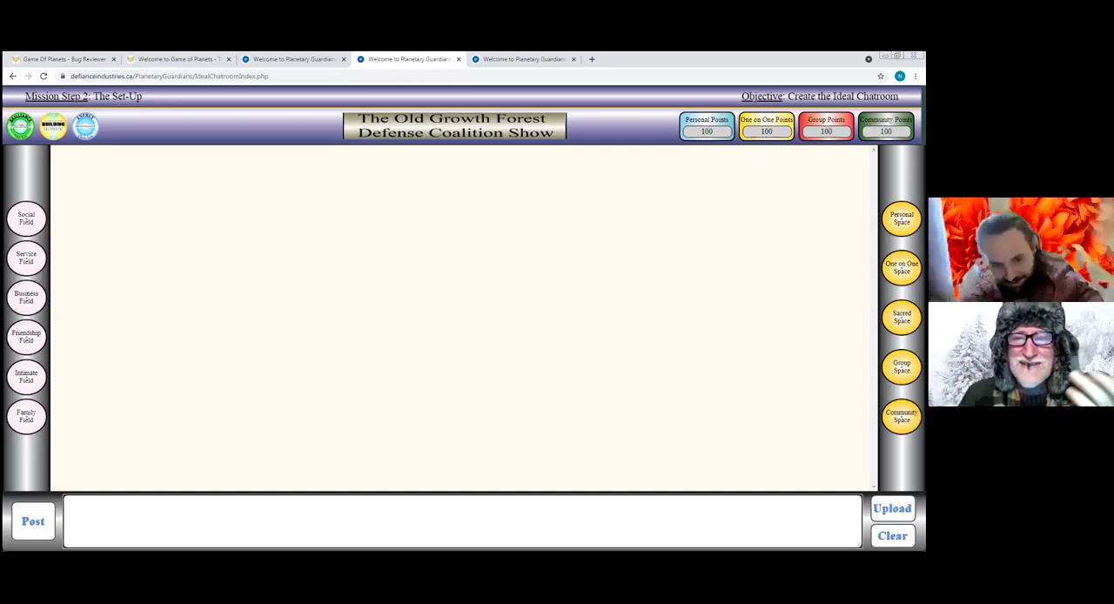
{"action": "mouse_move", "coordinate": [728, 170]}
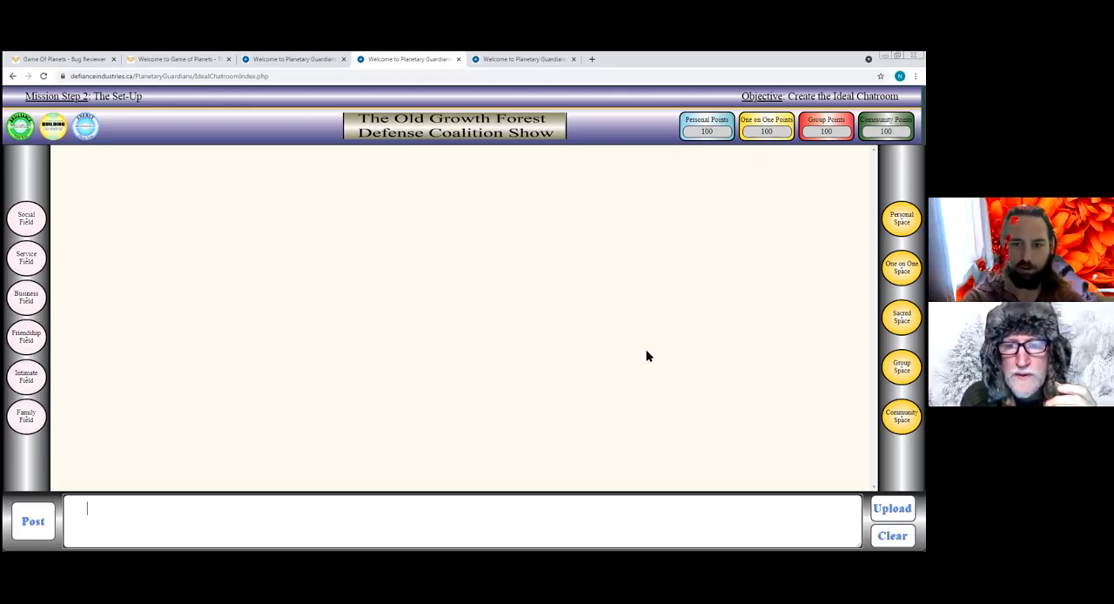
{"action": "mouse_move", "coordinate": [682, 327]}
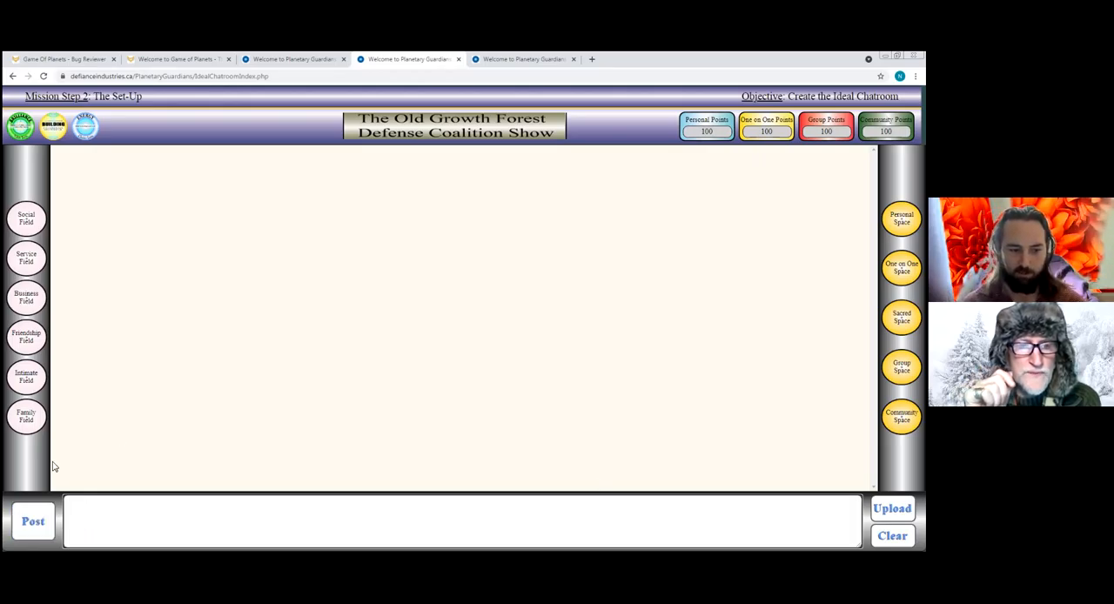
{"action": "mouse_move", "coordinate": [43, 481]}
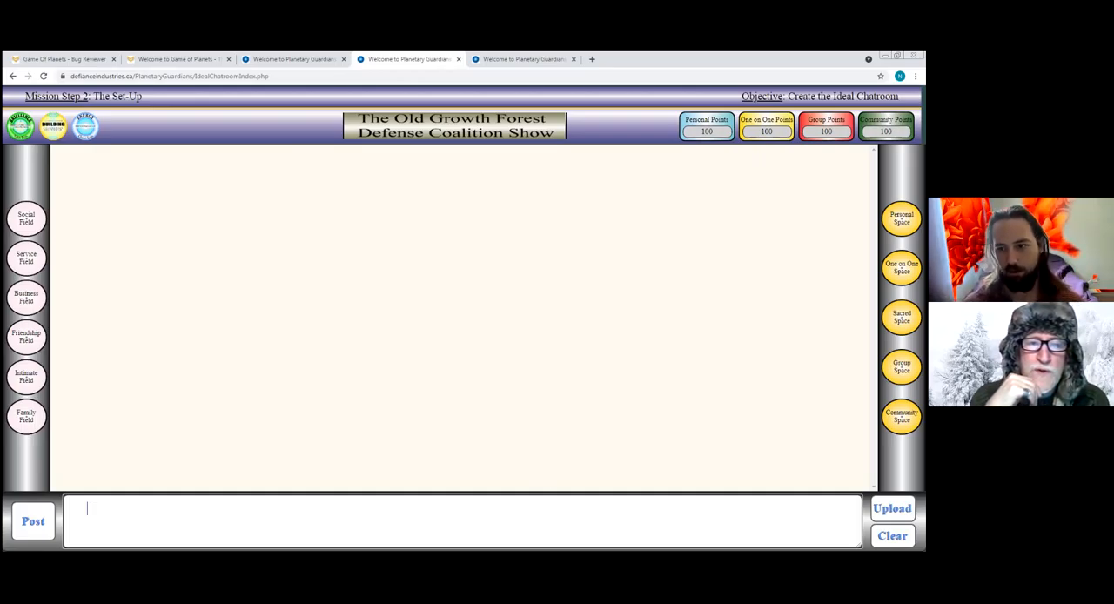
{"action": "mouse_move", "coordinate": [698, 347]}
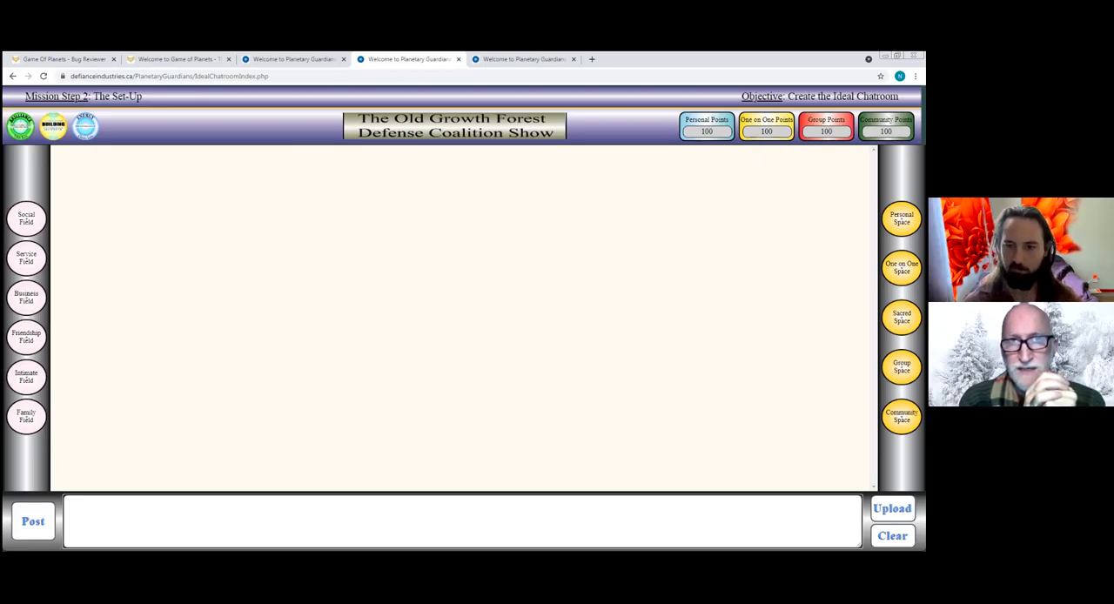
{"action": "left_click", "coordinate": [140, 533]}
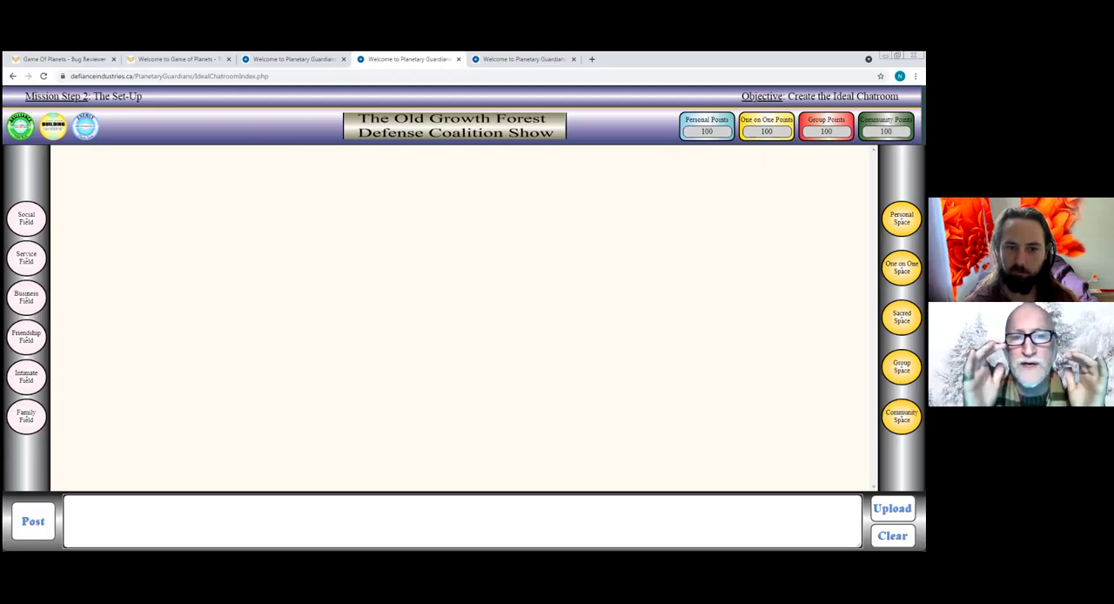
{"action": "left_click", "coordinate": [461, 529]}
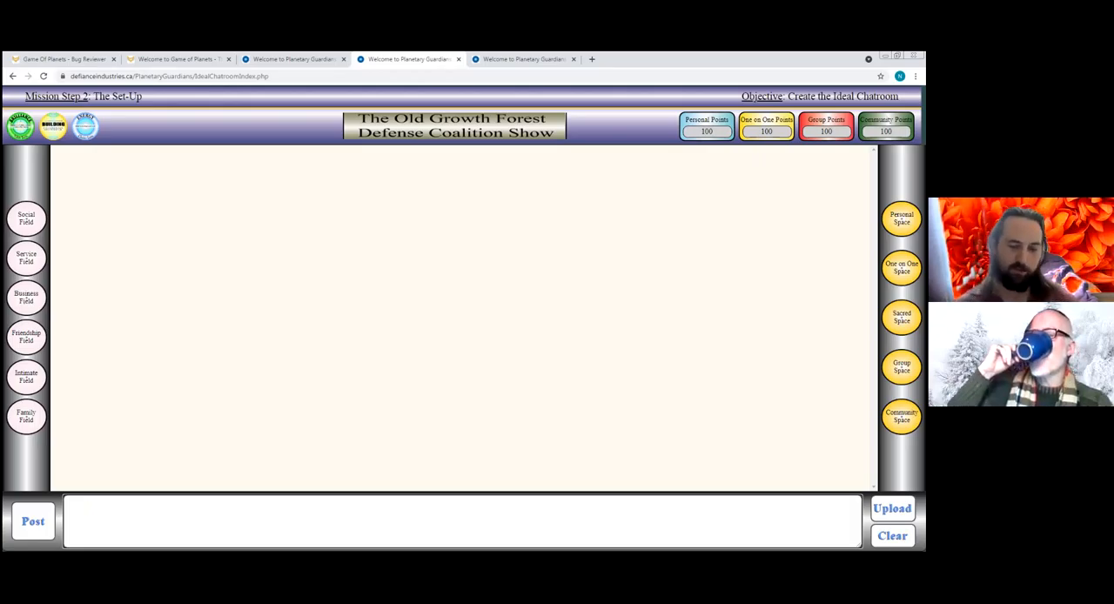
{"action": "left_click", "coordinate": [462, 523]}
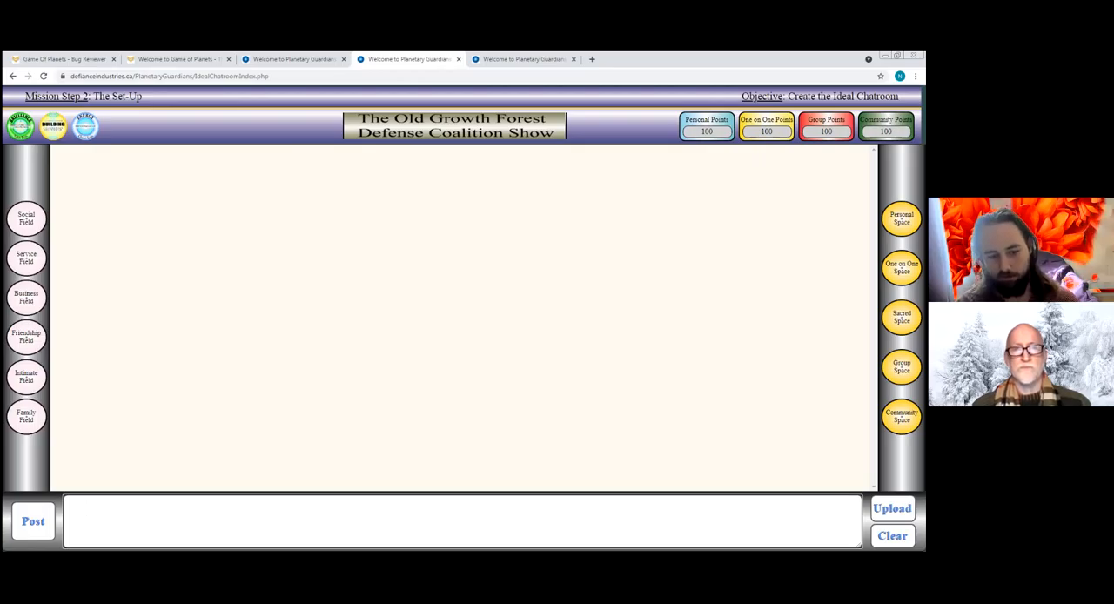
- Bring up the Old Growth Forest Defense Coalition Show chat room page
{"action": "left_click", "coordinate": [461, 538]}
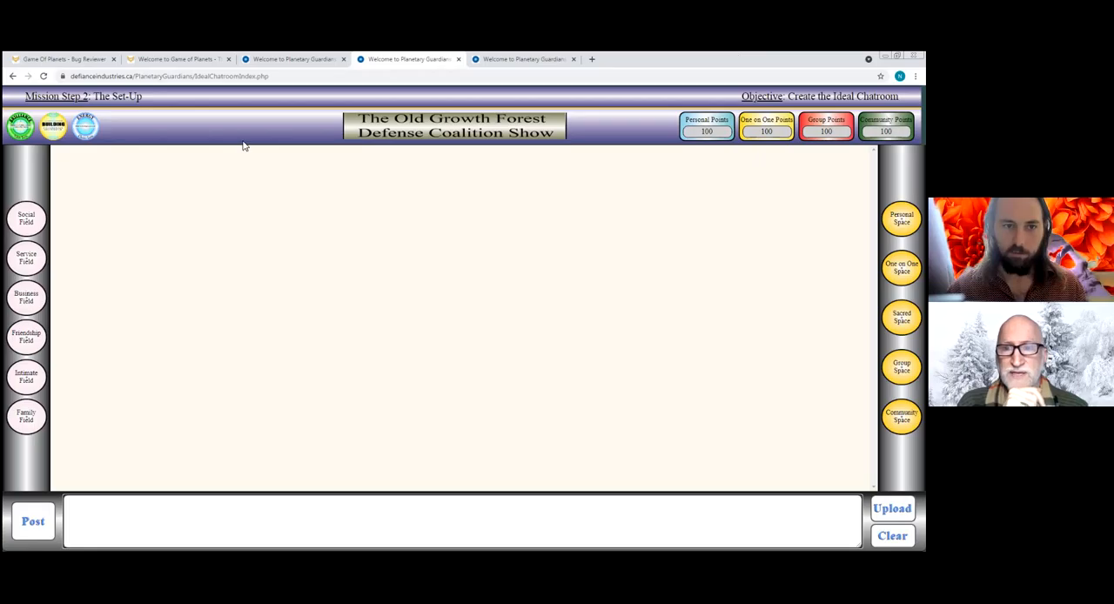
- Return to the Issue Coalition room configuration and keep 1 - The Start as the mission step
{"action": "left_click", "coordinate": [296, 59]}
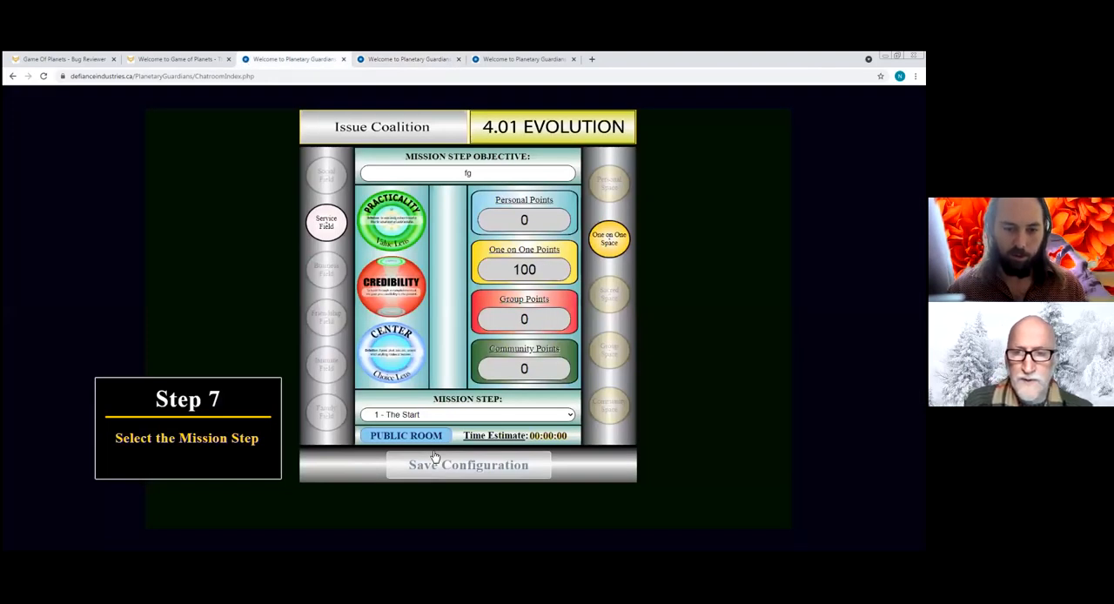
{"action": "left_click", "coordinate": [467, 415]}
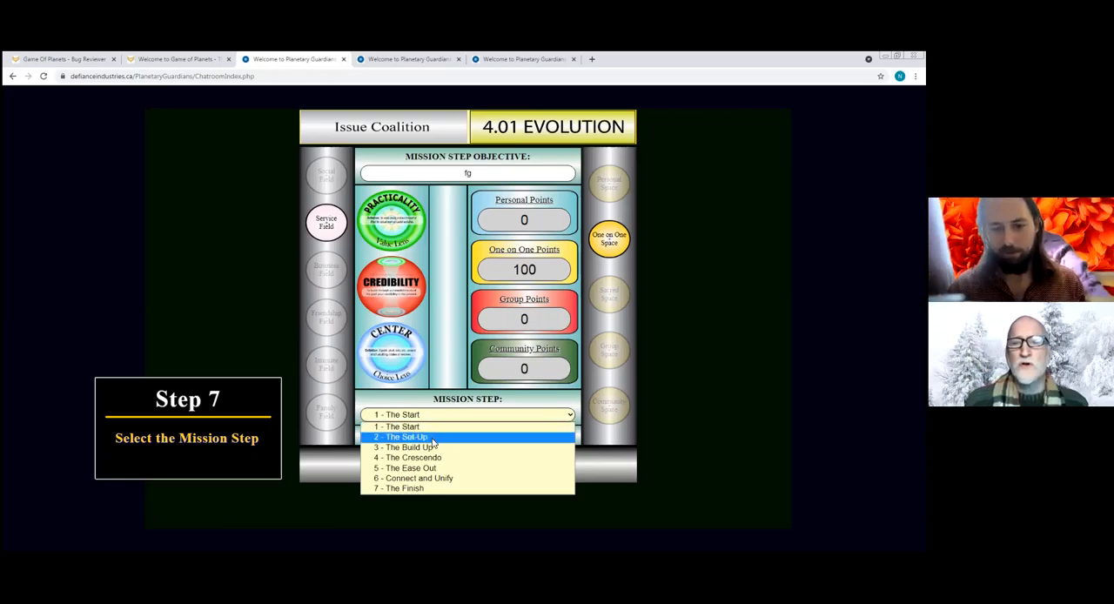
{"action": "mouse_move", "coordinate": [409, 427]}
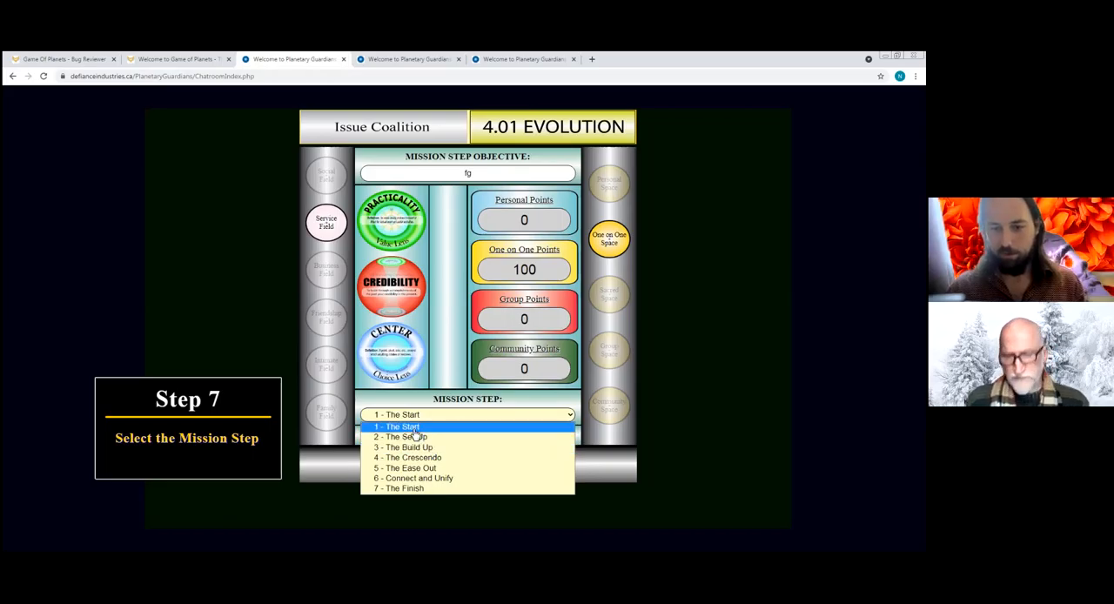
{"action": "left_click", "coordinate": [397, 427]}
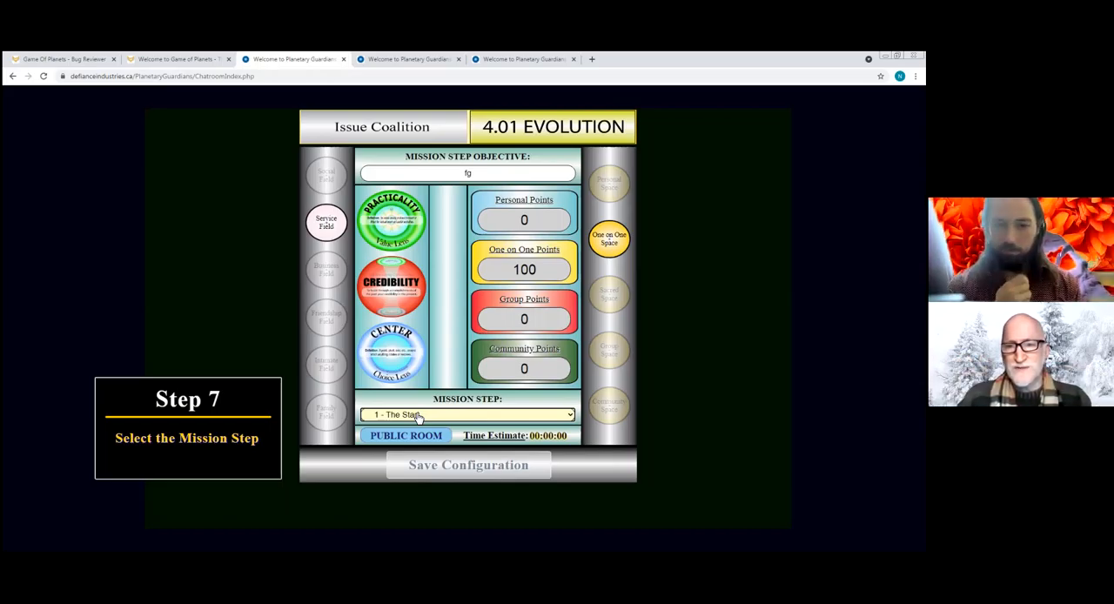
- Review the Mission Step list again, reselecting 1 - The Start
{"action": "left_click", "coordinate": [466, 414]}
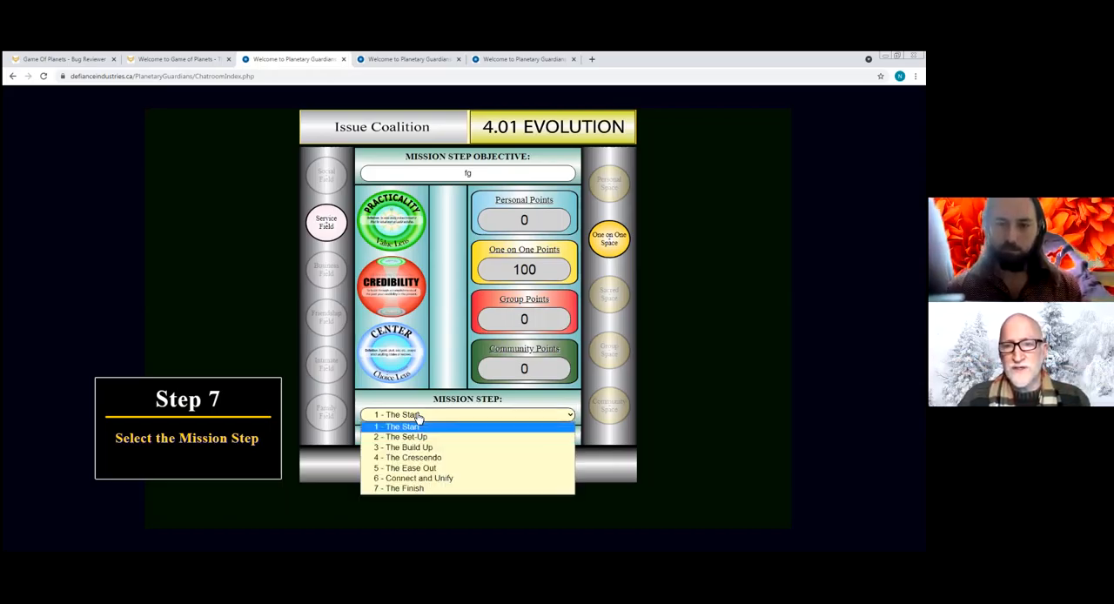
{"action": "left_click", "coordinate": [404, 426]}
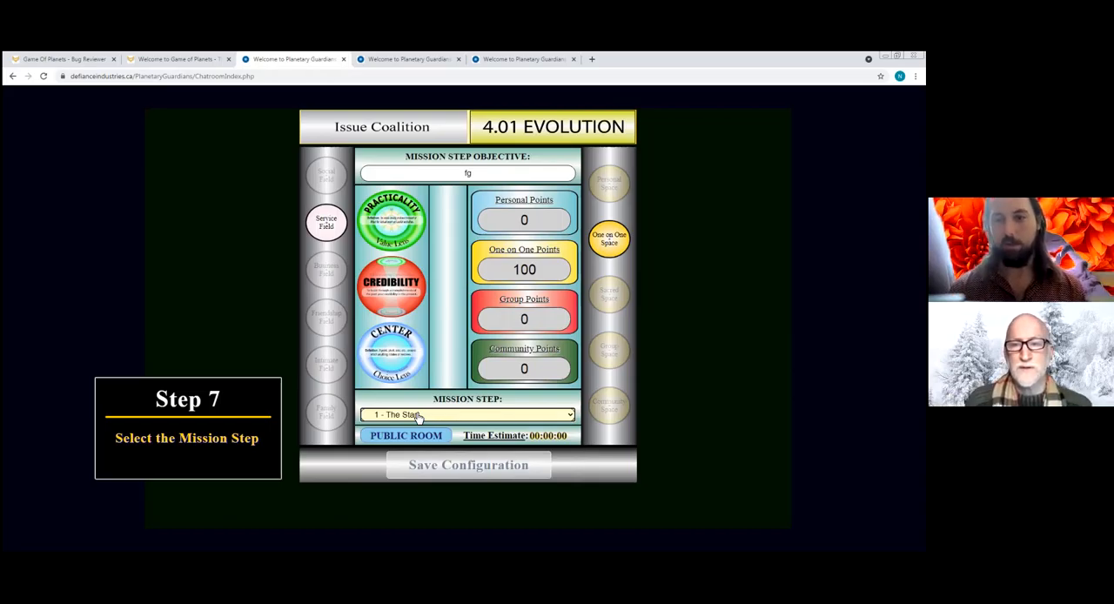
{"action": "left_click", "coordinate": [468, 414]}
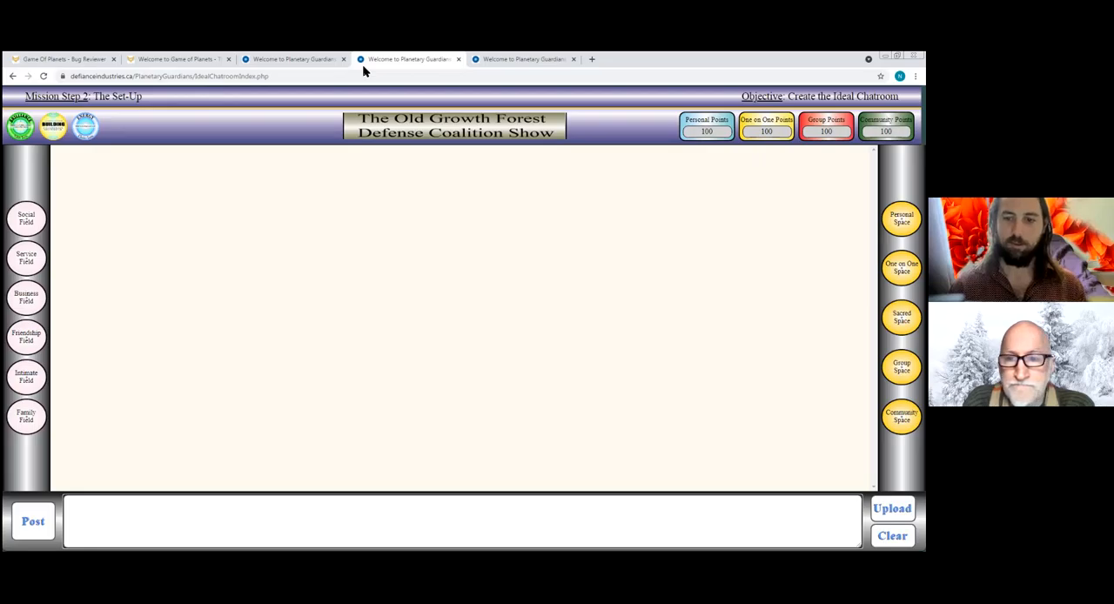
{"action": "left_click", "coordinate": [462, 538]}
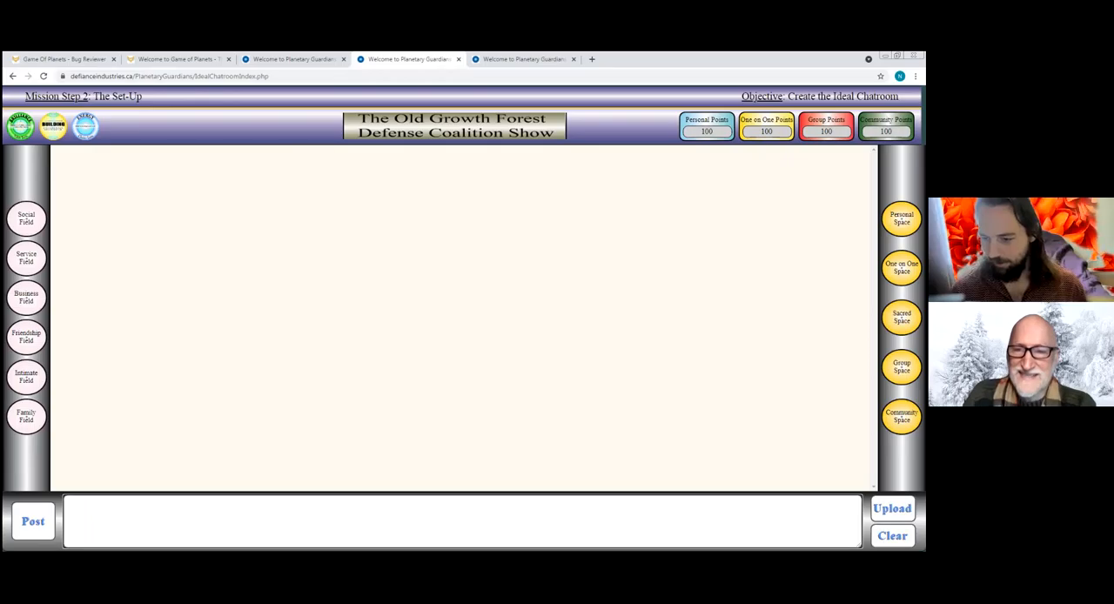
{"action": "left_click", "coordinate": [589, 526]}
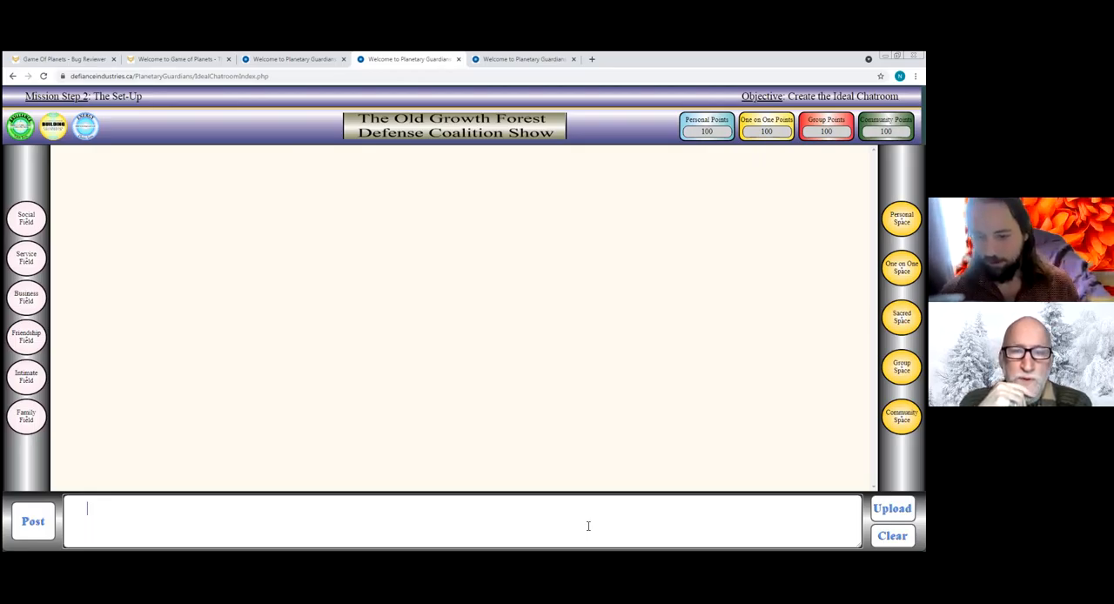
{"action": "mouse_move", "coordinate": [669, 474]}
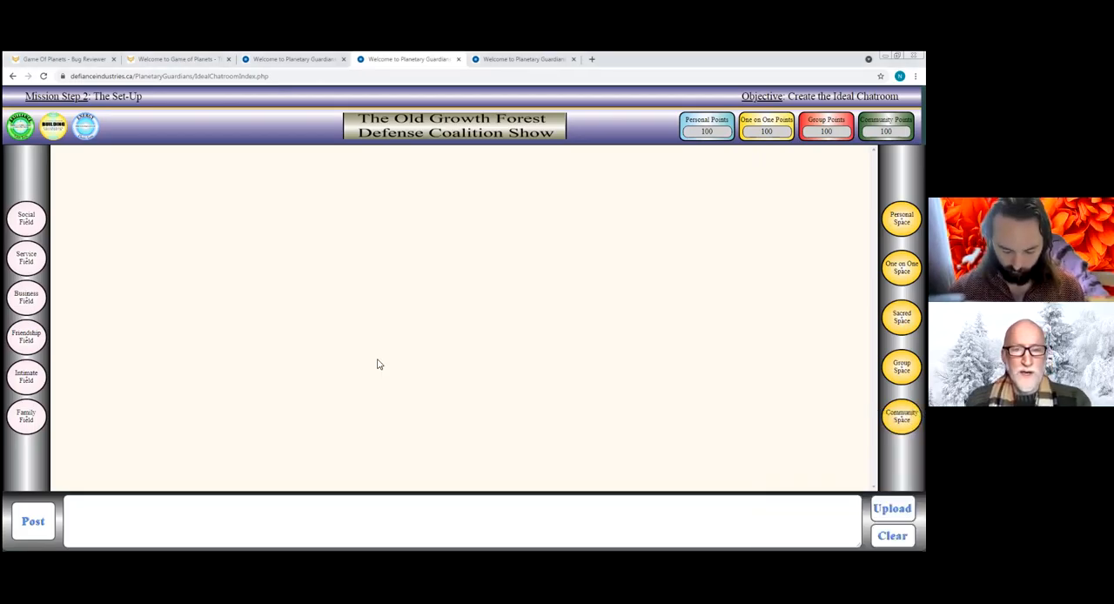
{"action": "mouse_move", "coordinate": [665, 435]}
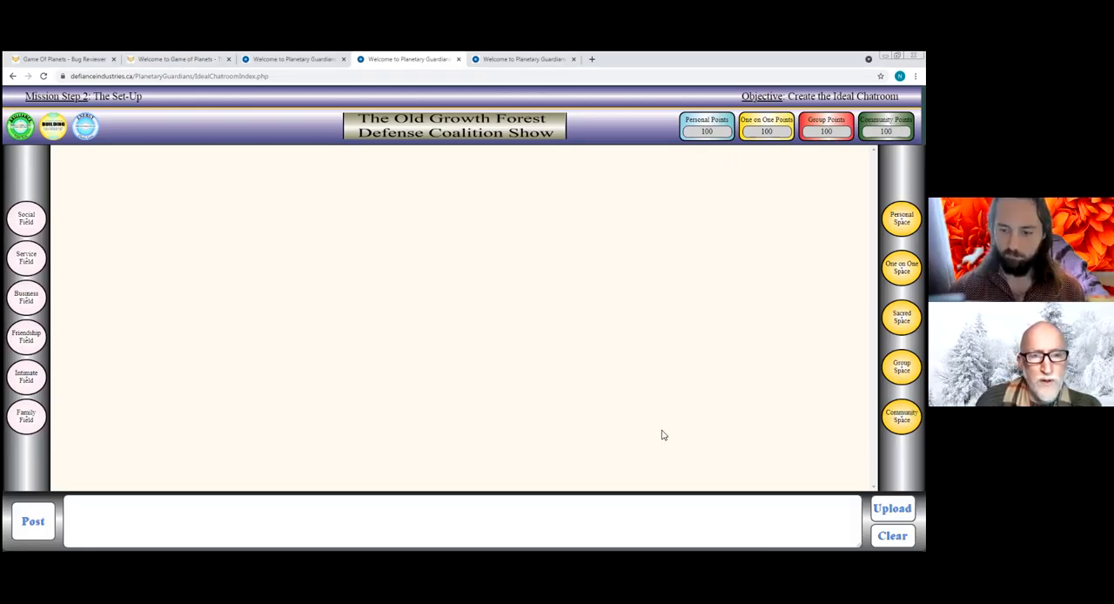